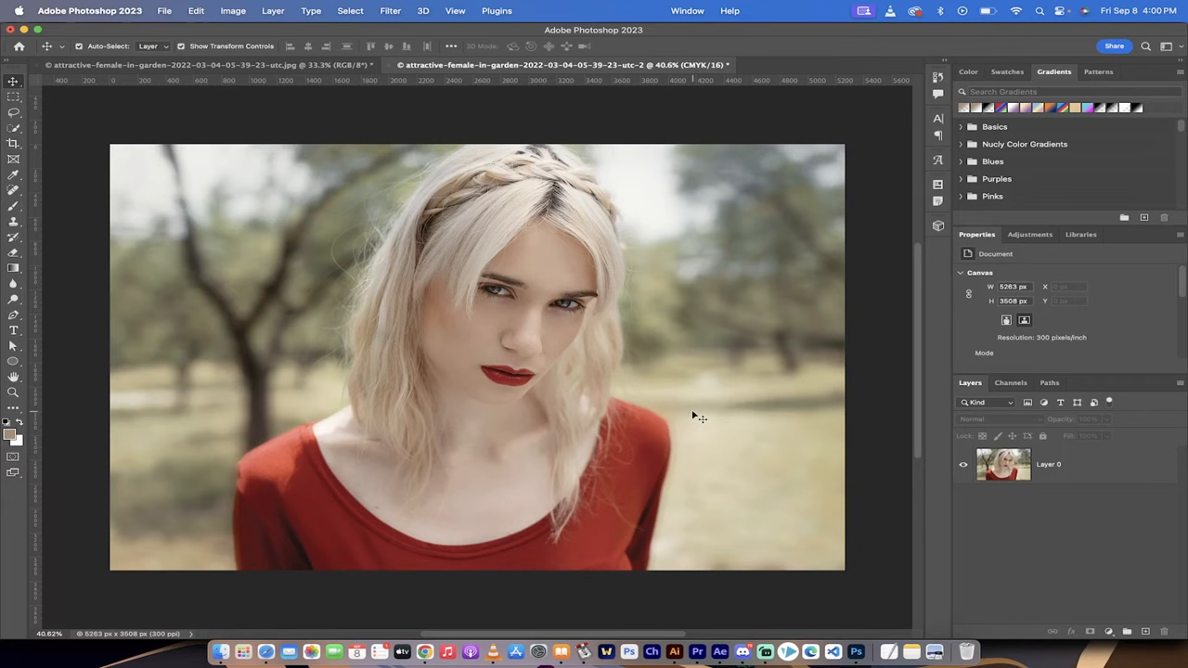
mouse_move(1113, 481)
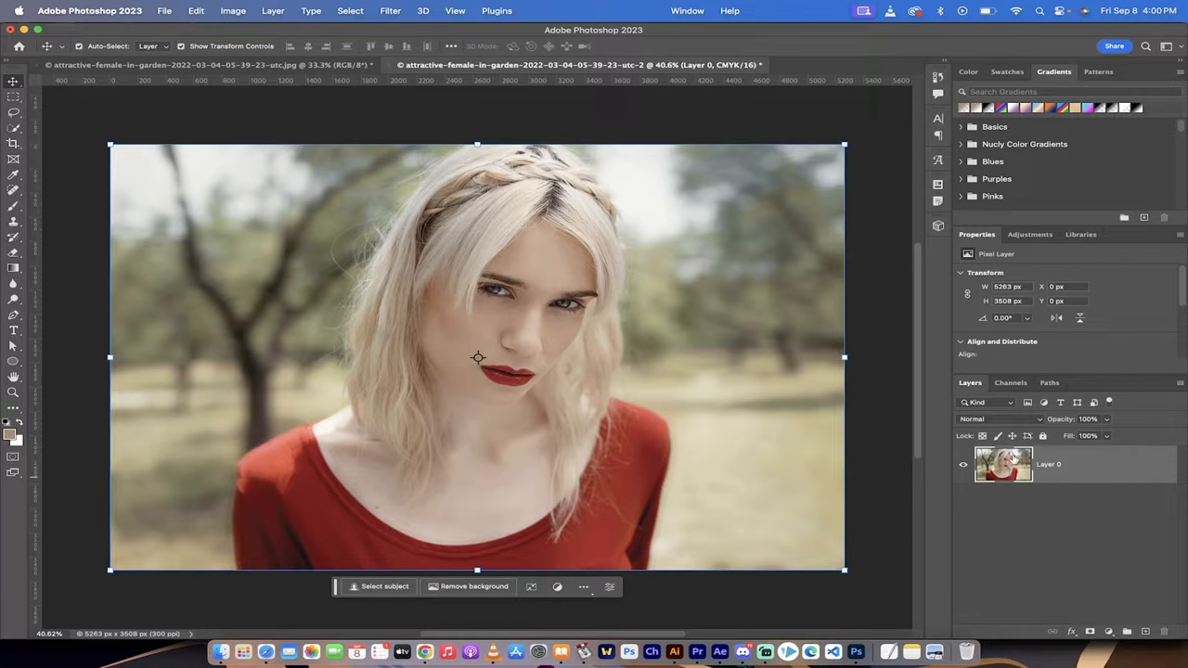
mouse_move(366, 112)
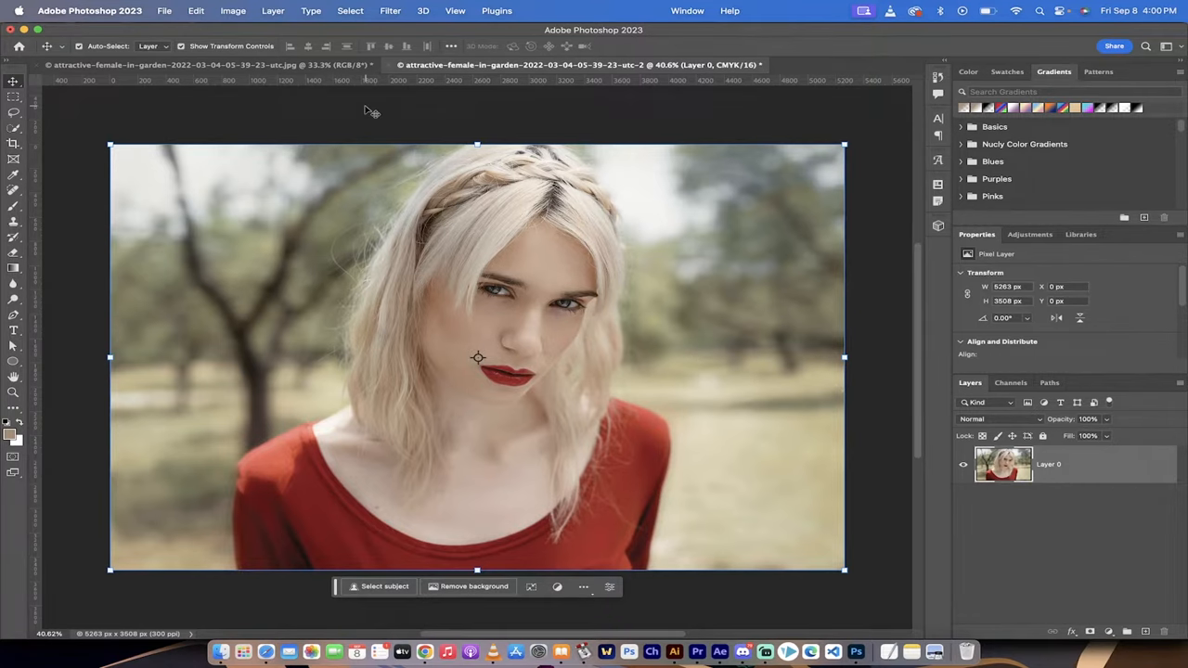
Step: Check the Filter menu and convert Layer 0 for Smart Filters into a smart object
left_click(390, 11)
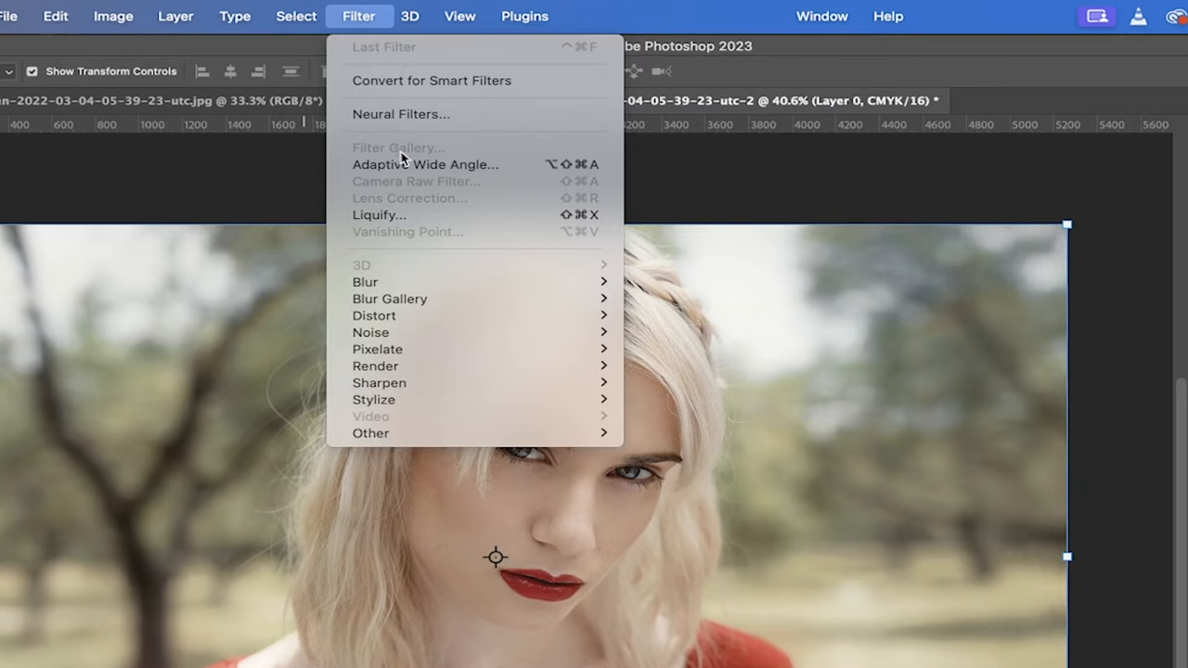
mouse_move(404, 153)
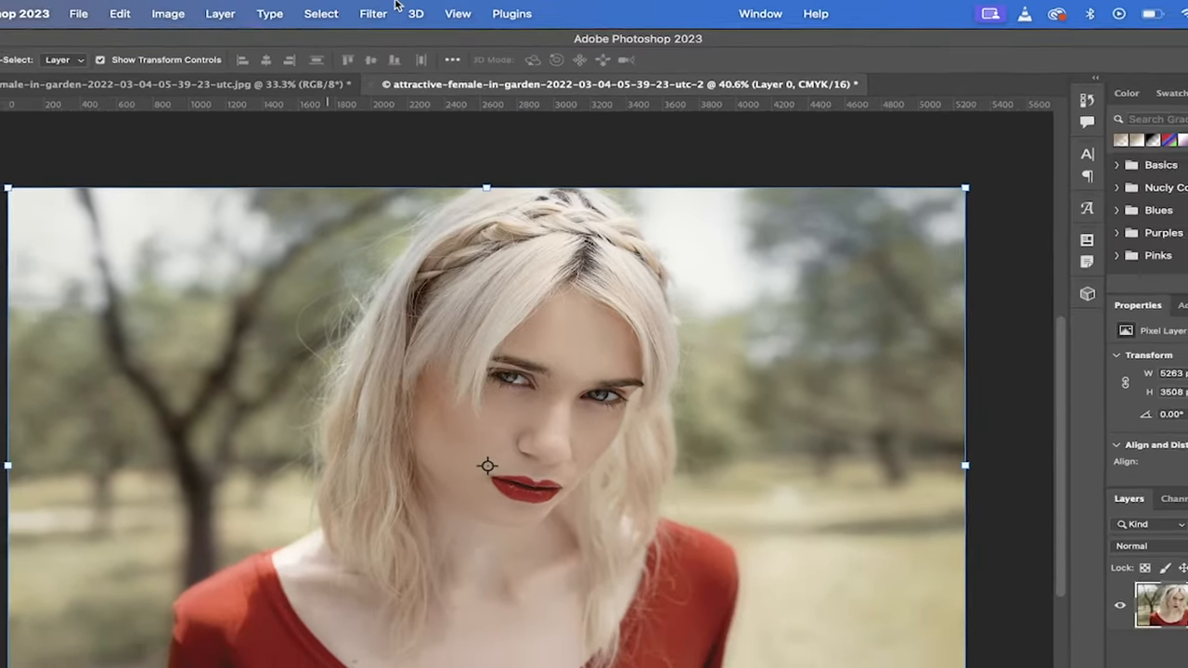
left_click(372, 13)
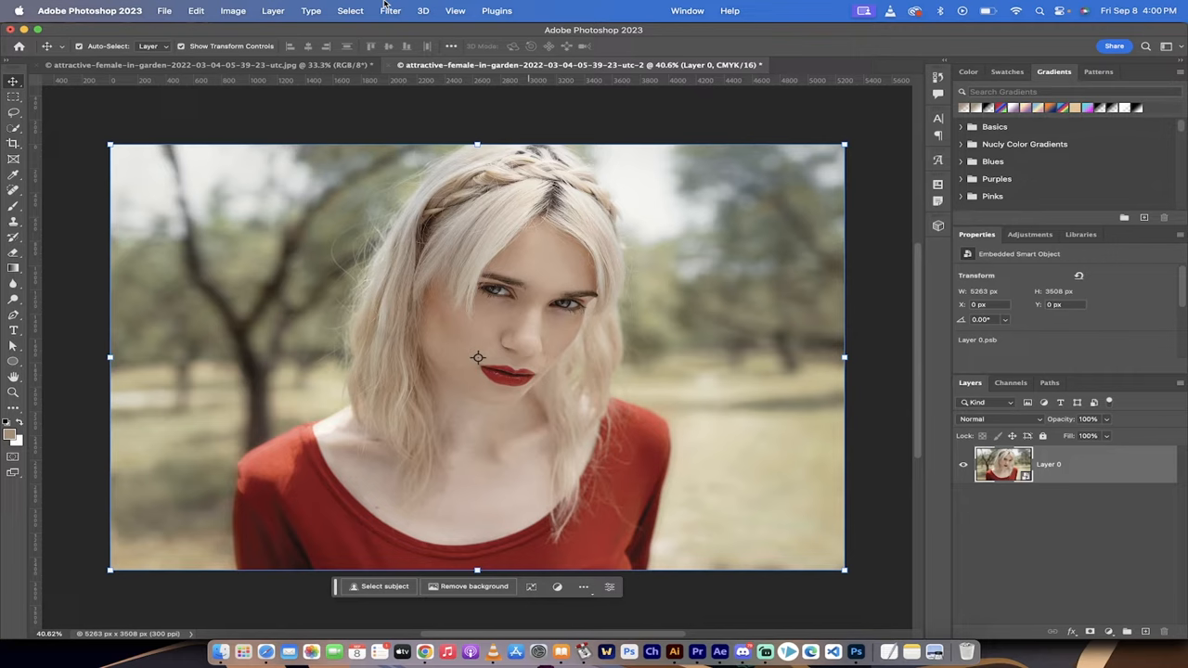
left_click(390, 10)
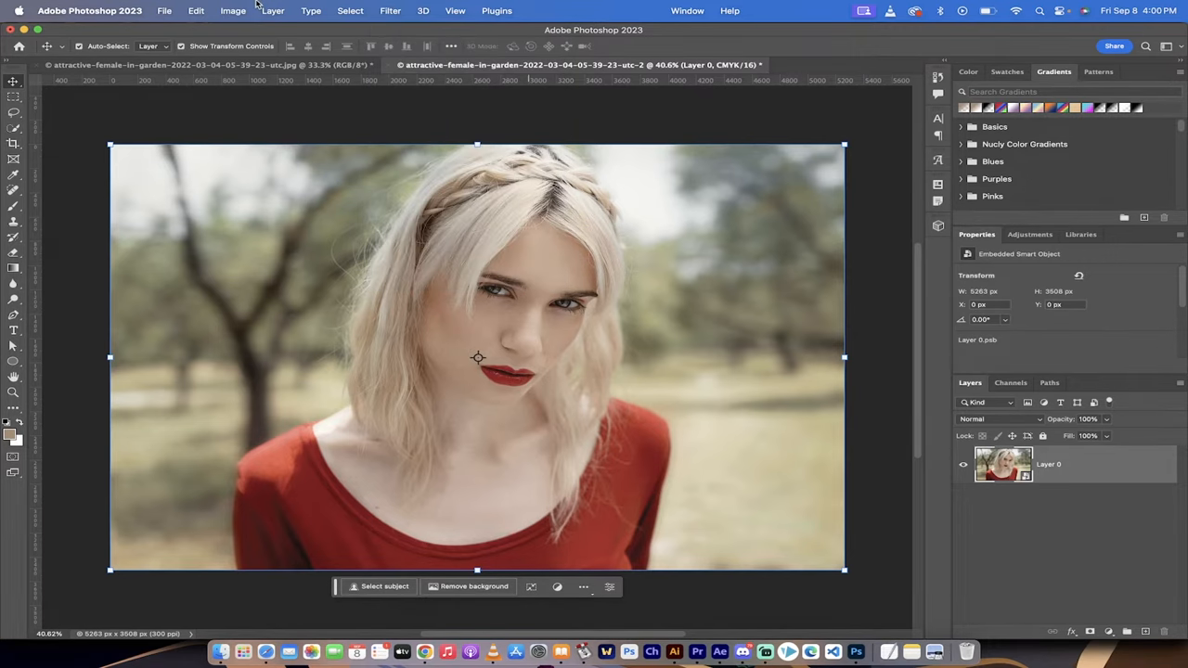
Step: Switch the portrait's mode from CMYK to RGB Color, choosing Rasterize at the warning
left_click(232, 10)
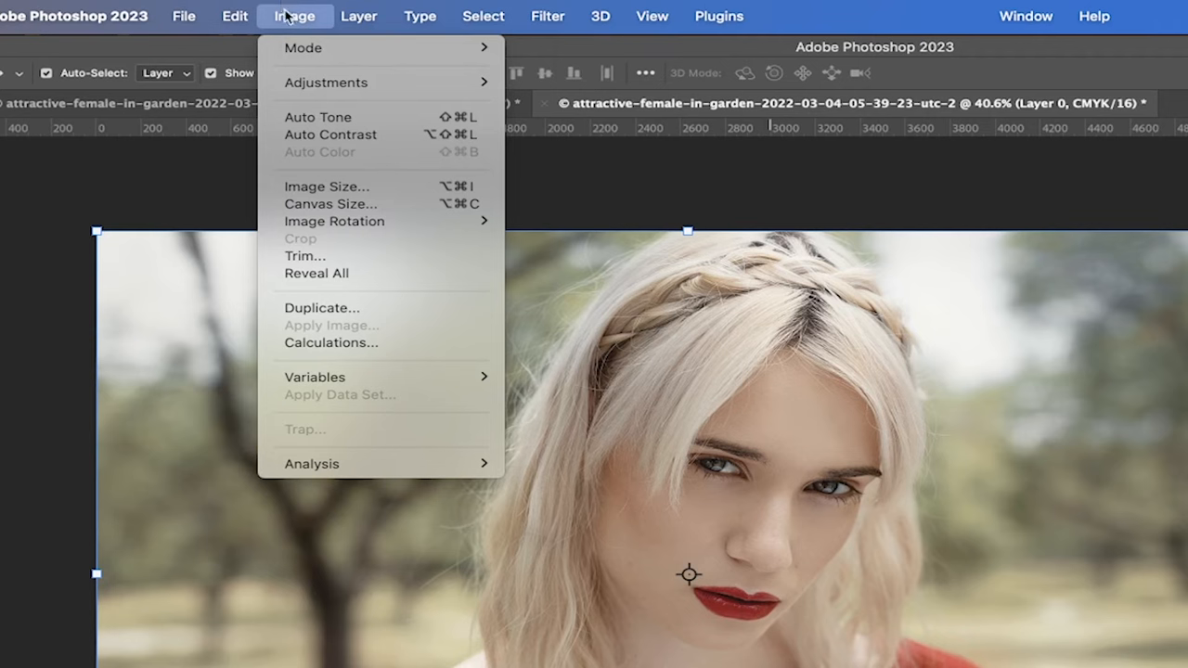
mouse_move(576, 79)
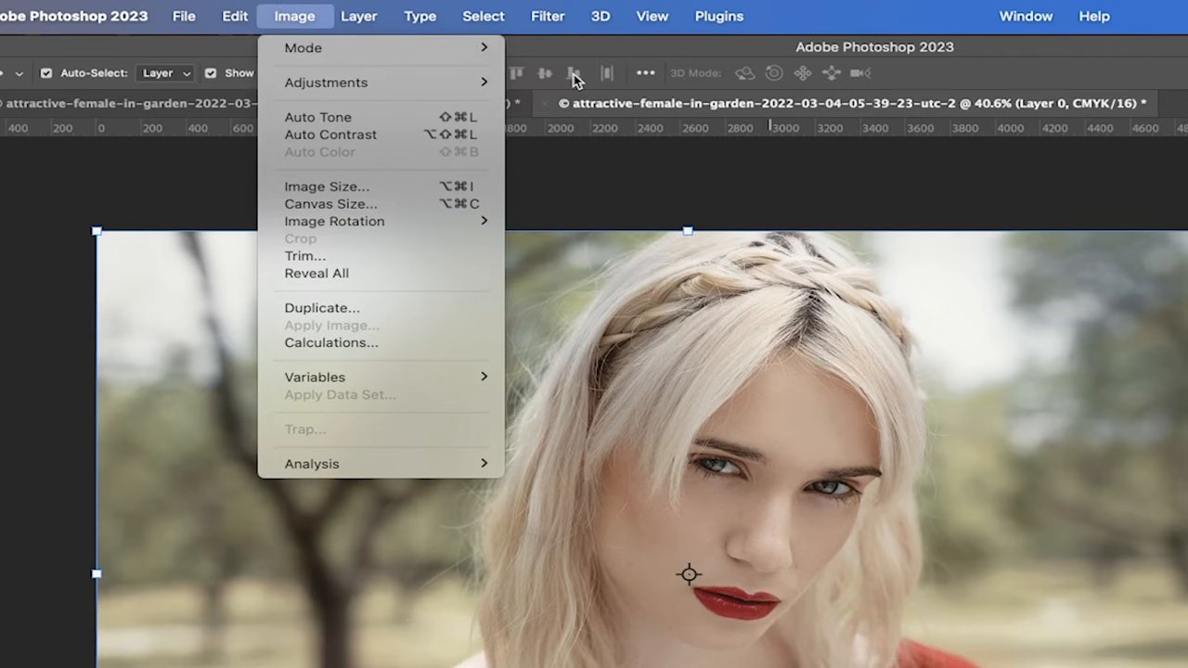
left_click(303, 47)
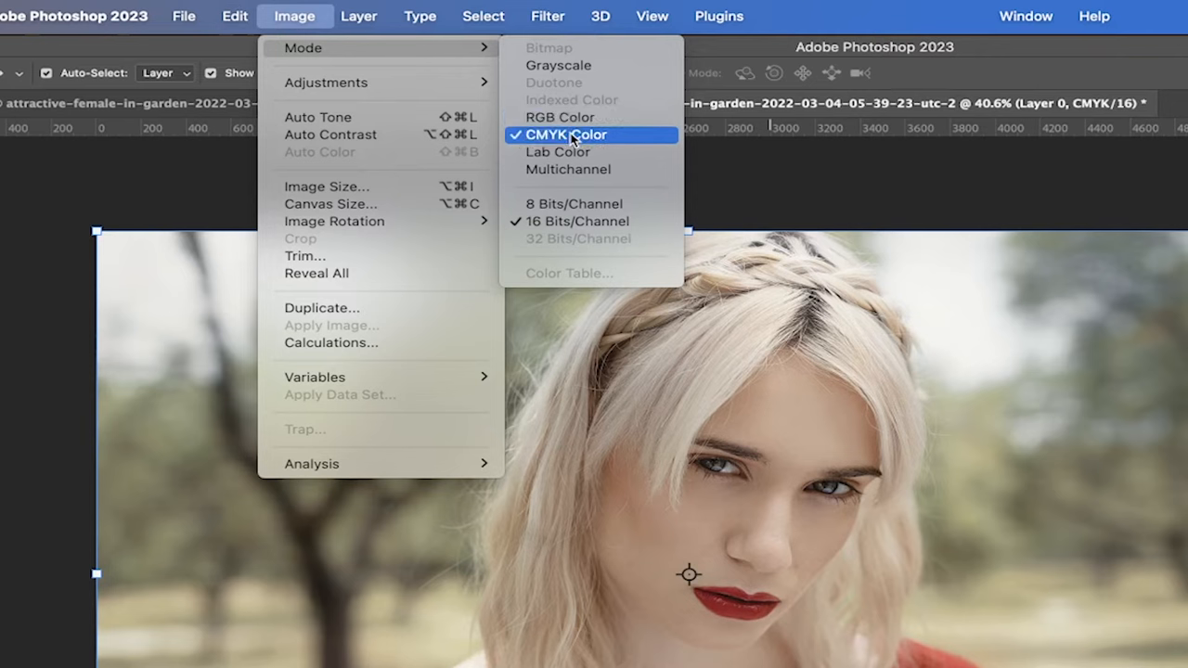
mouse_move(595, 144)
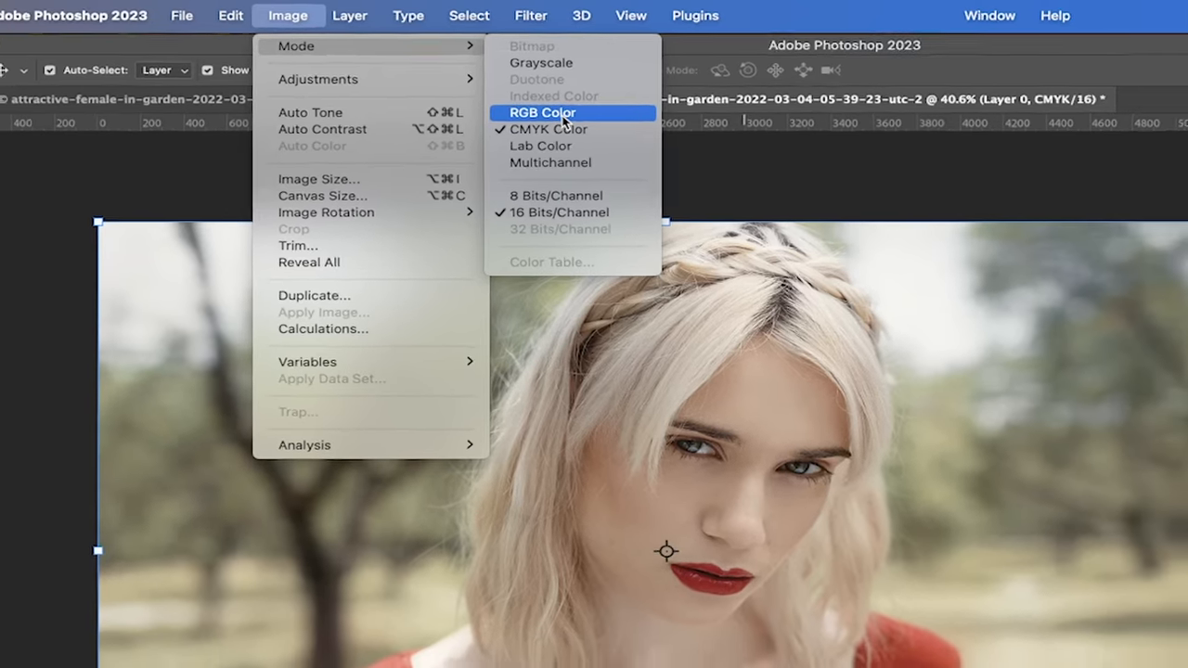
left_click(543, 113)
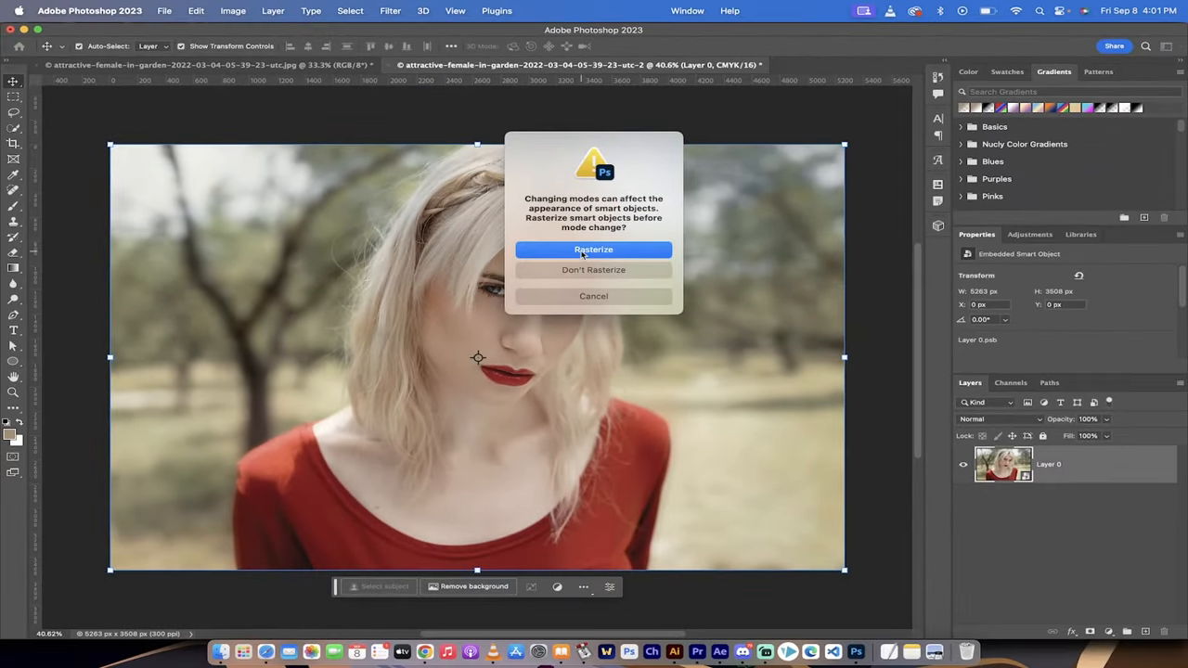
left_click(593, 248)
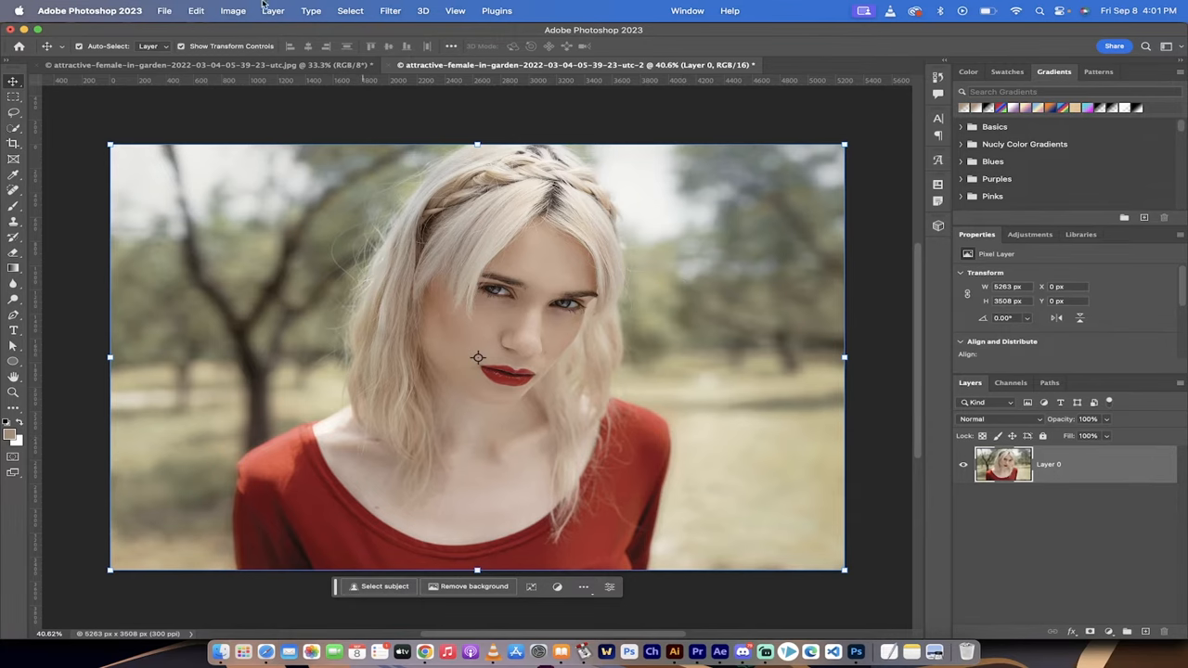
Step: Set the image to 8 Bits/Channel and open the Filter Gallery with Sketch > Stamp
left_click(390, 10)
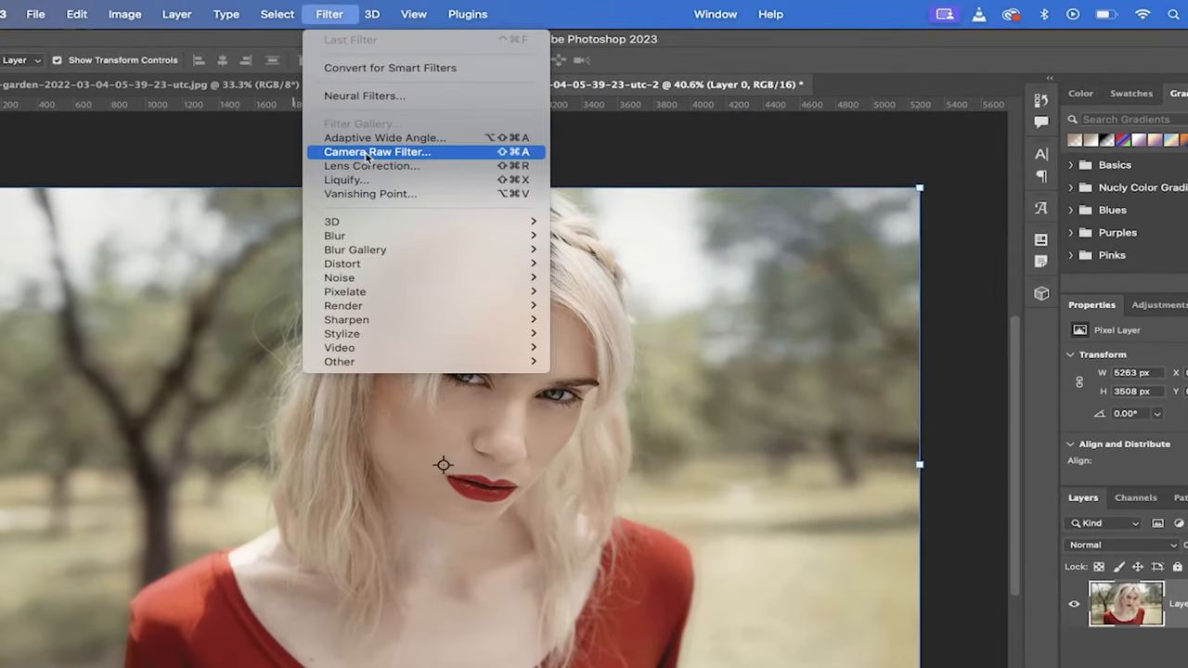
left_click(125, 13)
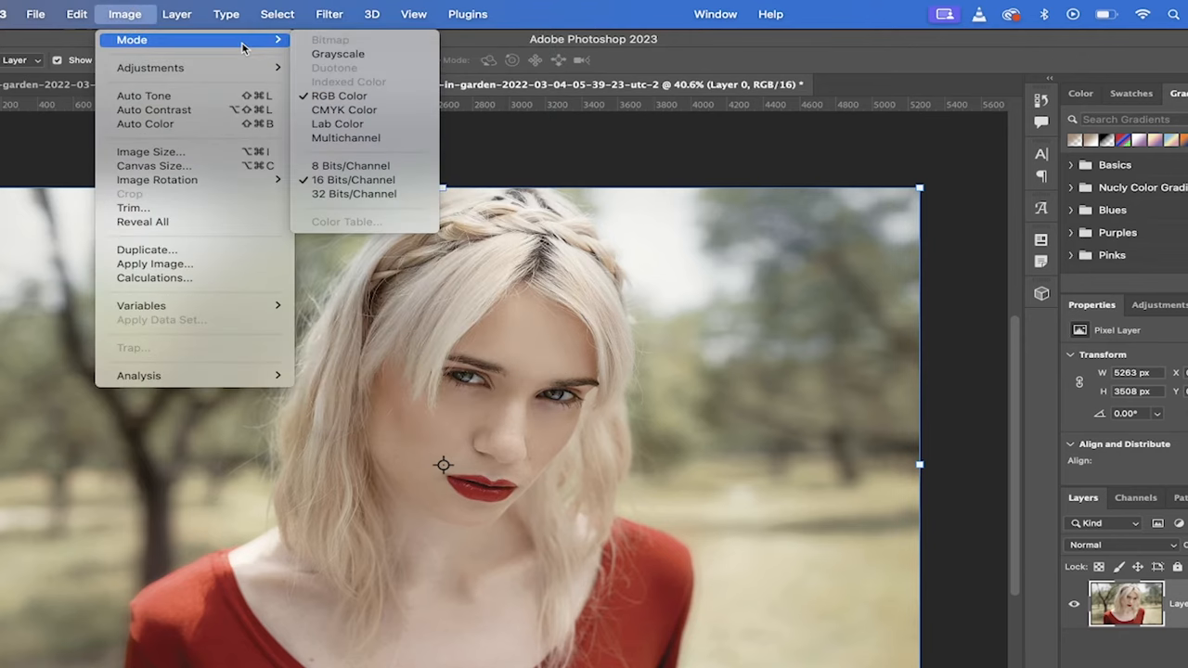
mouse_move(357, 165)
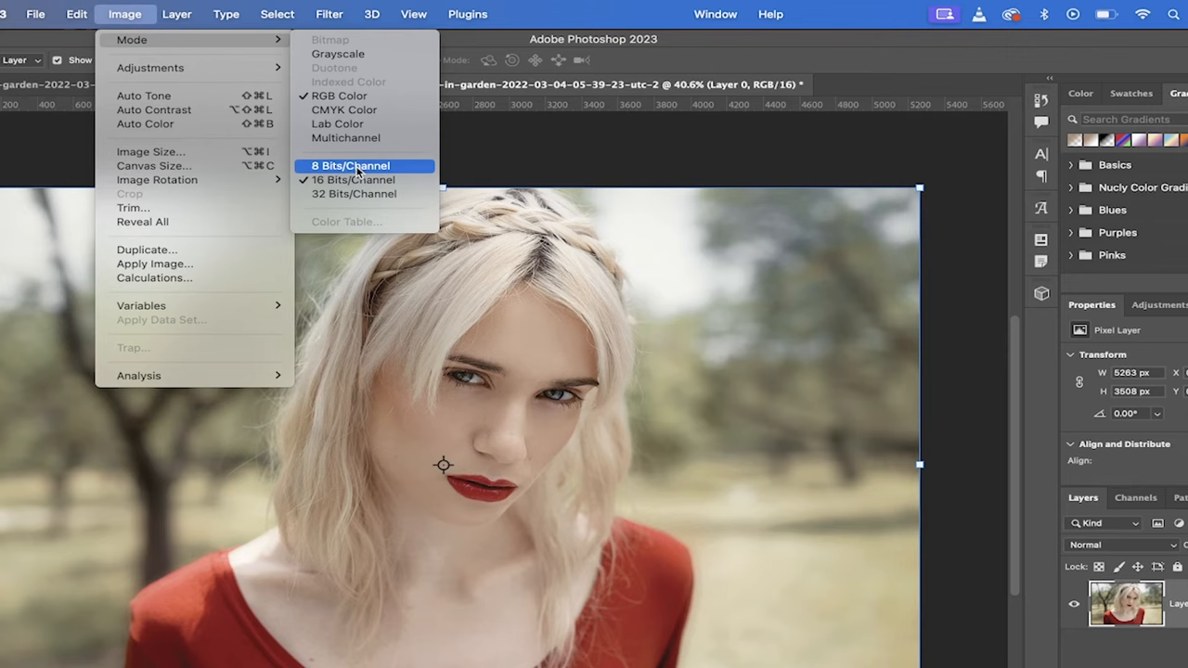
left_click(350, 165)
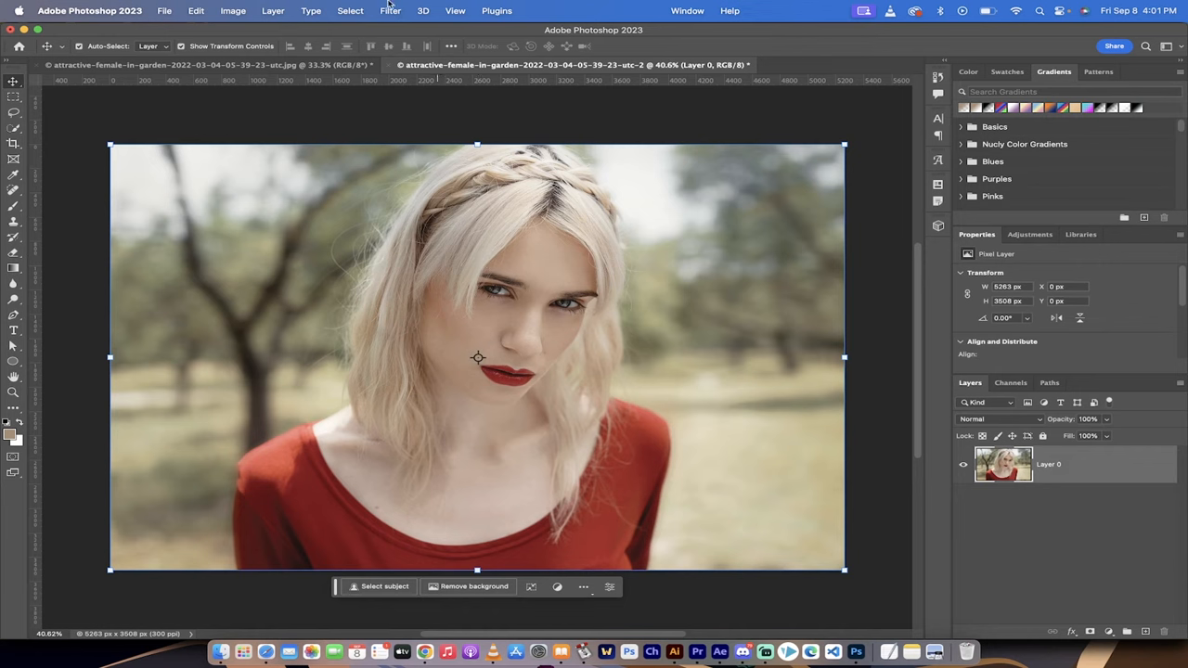
left_click(389, 10)
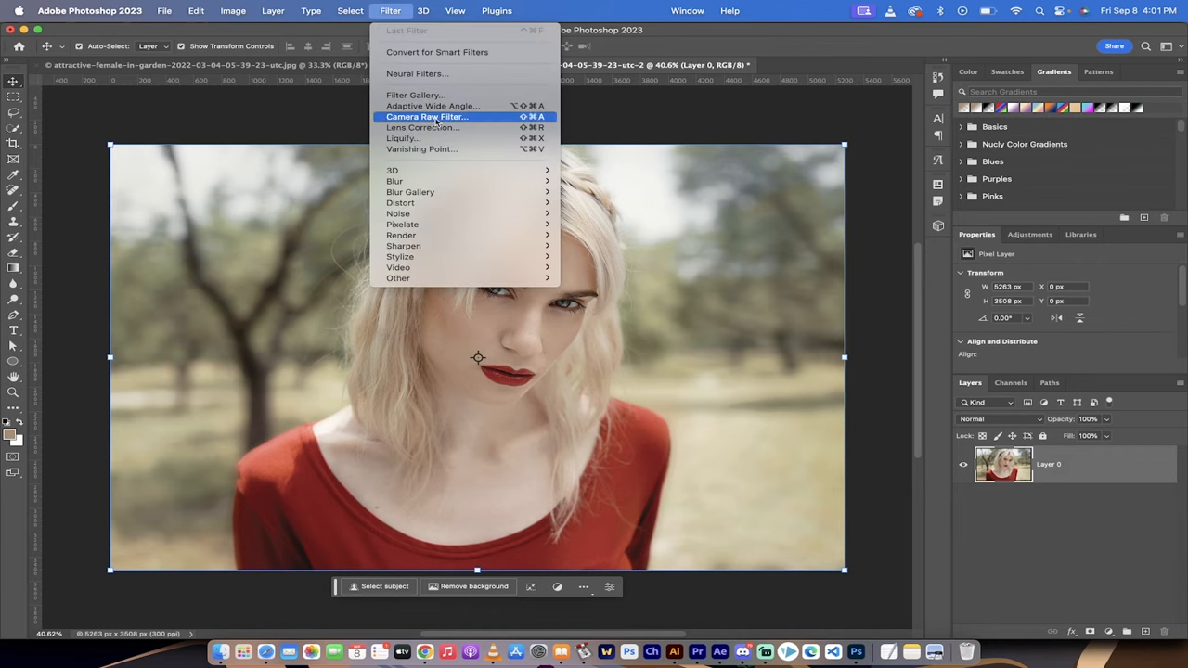
mouse_move(415, 95)
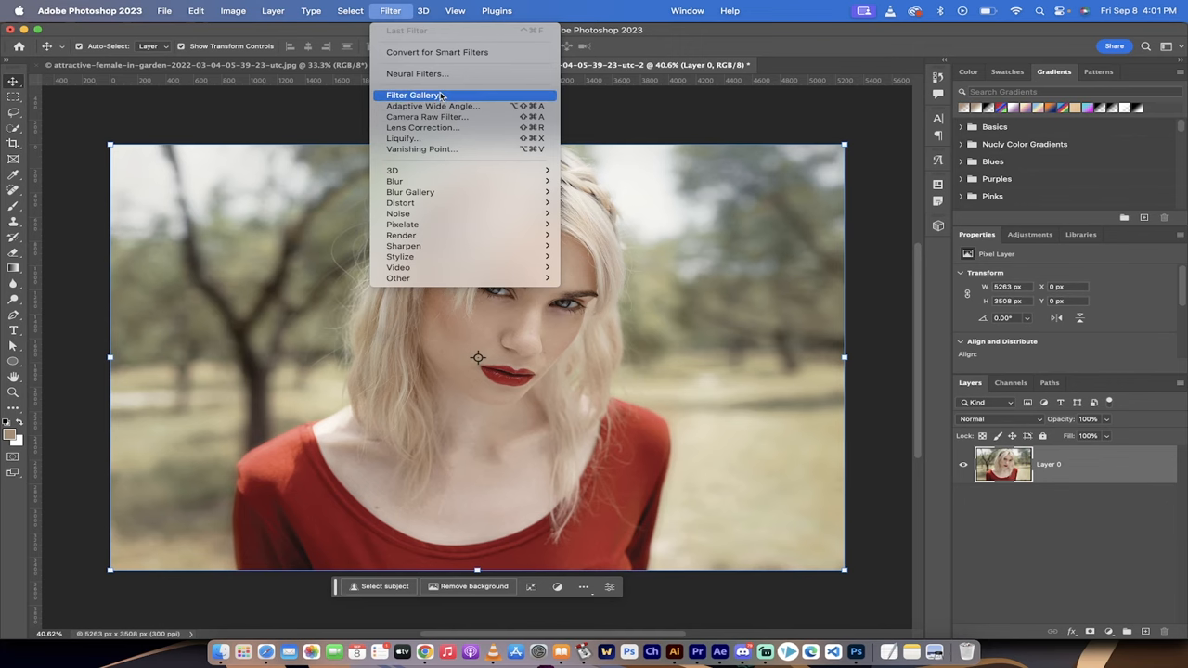
left_click(413, 95)
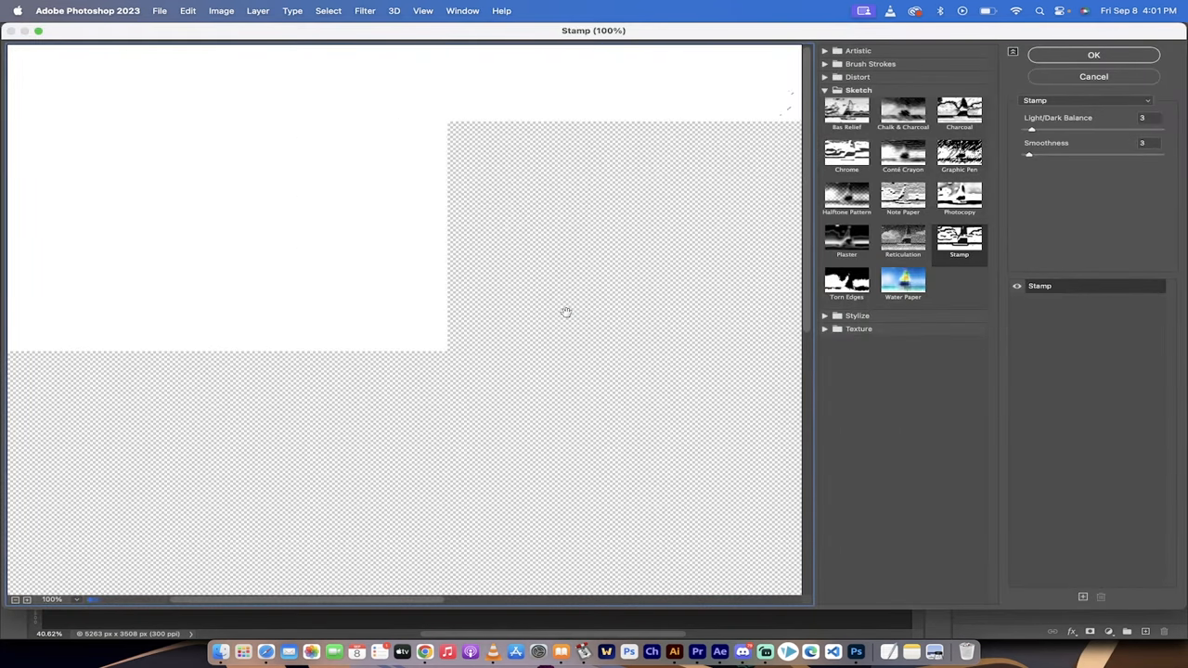